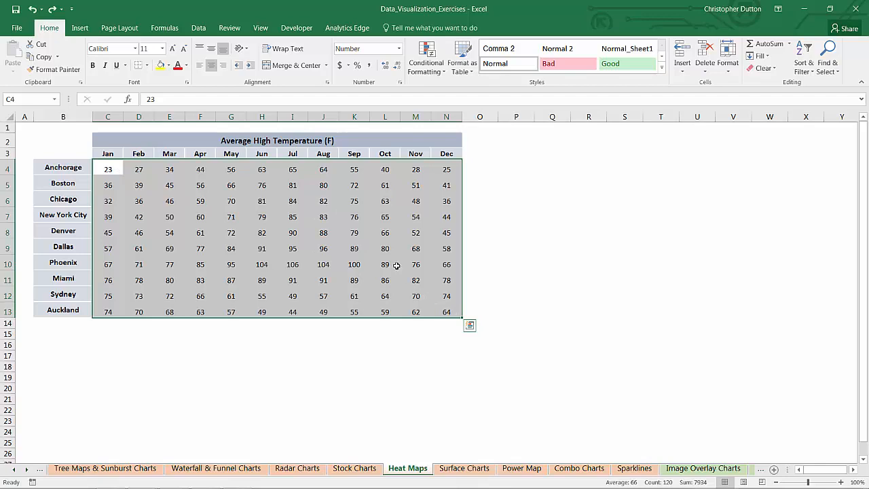
- Open the Home tab's Conditional Formatting dropdown for the temperature range C4:N13
{"action": "left_click", "coordinate": [79, 28]}
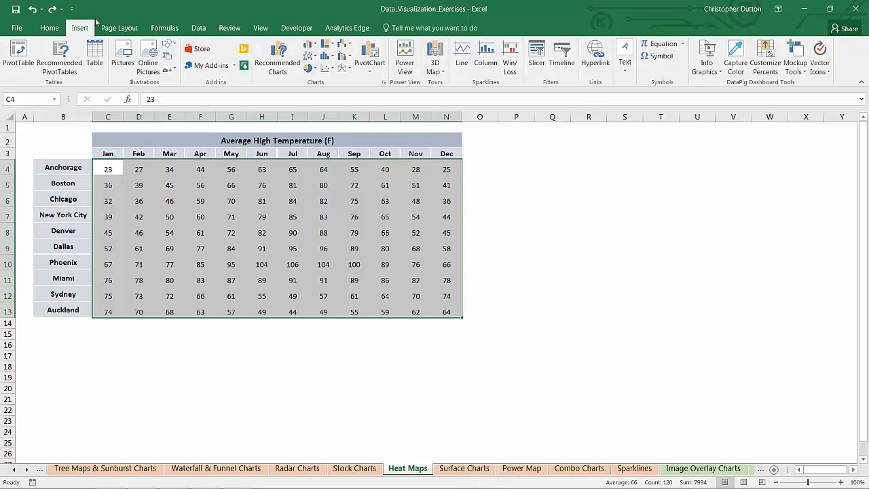
{"action": "left_click", "coordinate": [49, 28]}
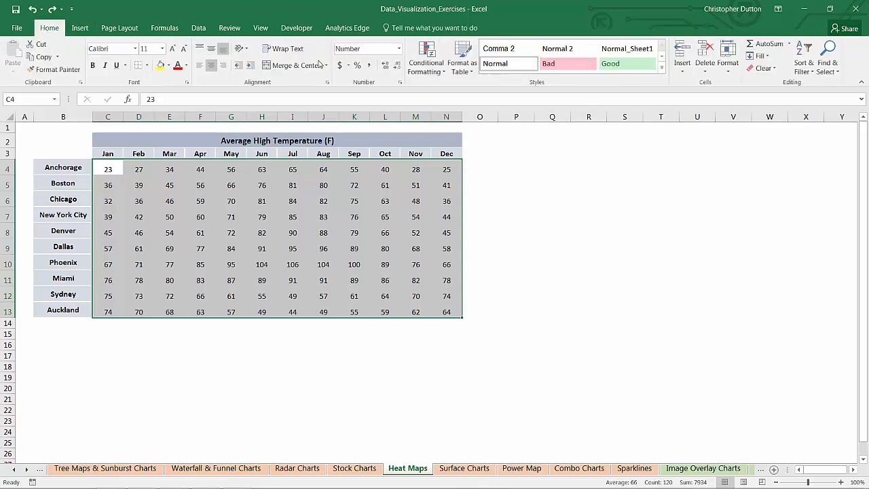
{"action": "left_click", "coordinate": [426, 57]}
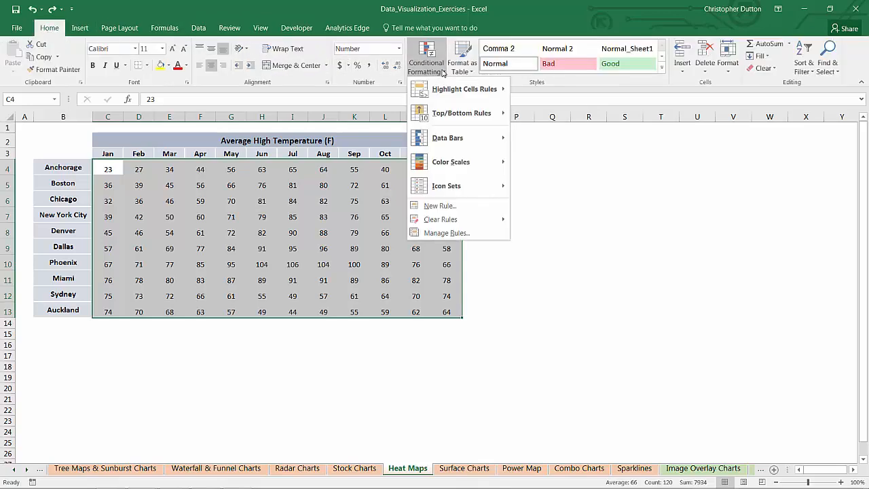
{"action": "mouse_move", "coordinate": [462, 112]}
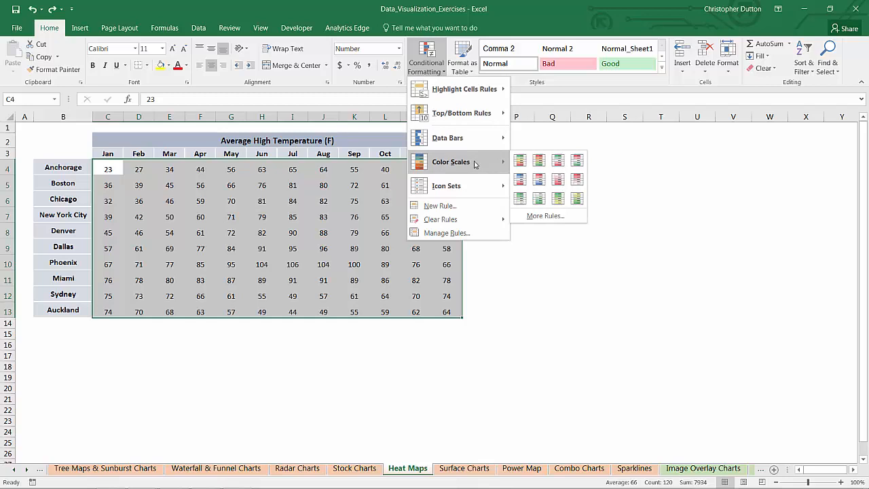
- Show the Color Scales presets, previewing a colour gradient across the temperature grid
{"action": "left_click", "coordinate": [557, 160]}
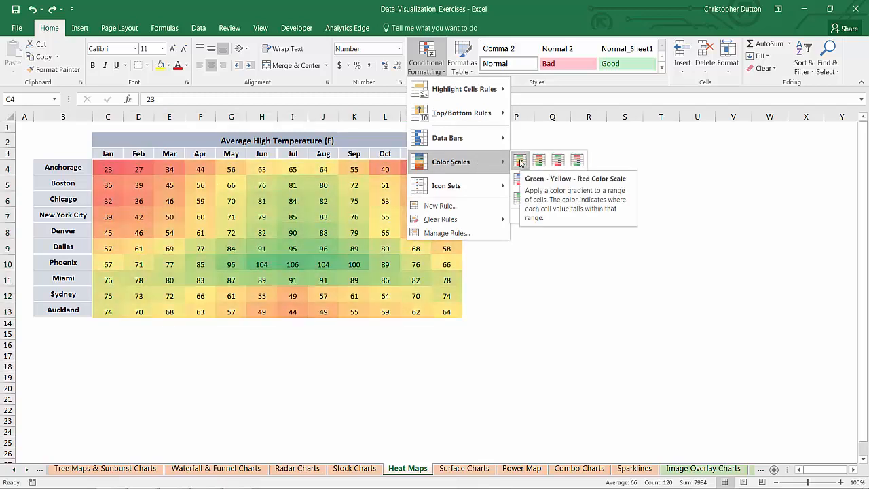
{"action": "mouse_move", "coordinate": [539, 161]}
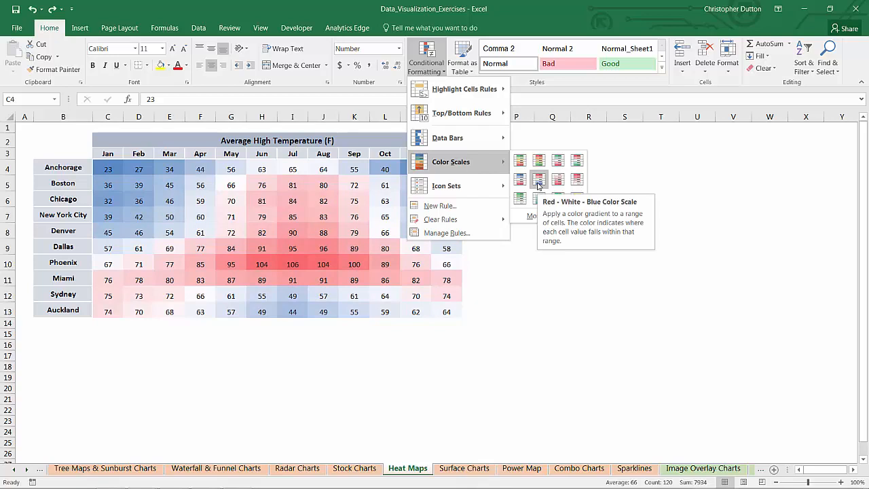
{"action": "mouse_move", "coordinate": [539, 185]}
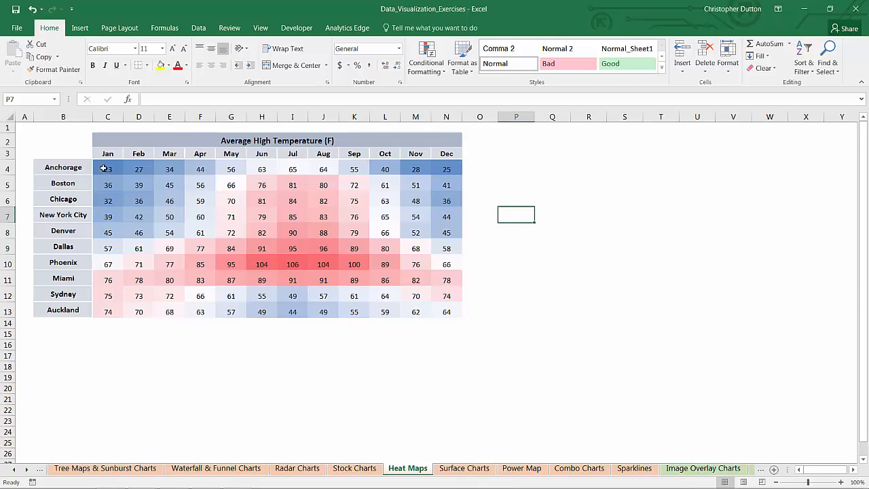
- Give C4:N13 the custom number format ;;; so the values disappear
{"action": "left_click_drag", "start_coordinate": [107, 168], "coordinate": [446, 311]}
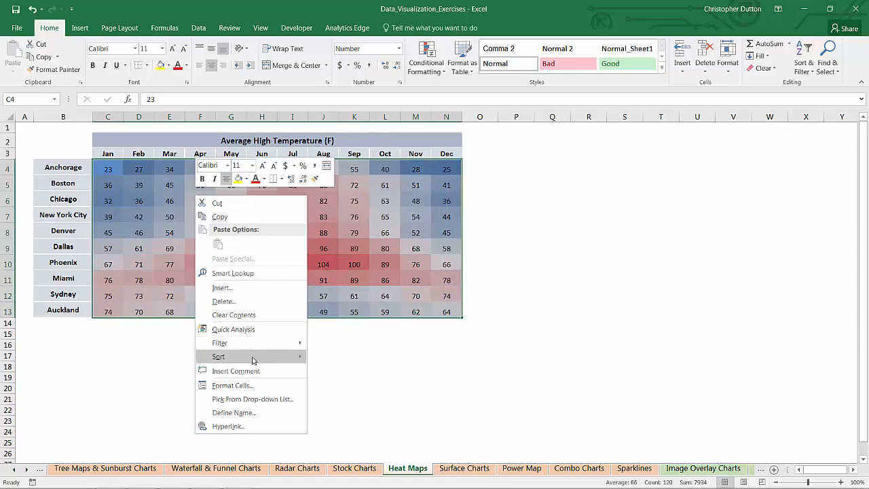
{"action": "left_click", "coordinate": [232, 385]}
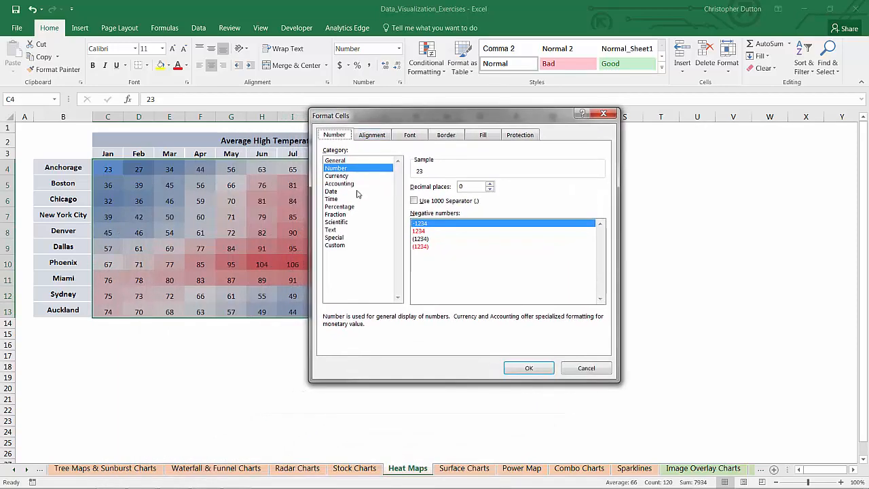
{"action": "left_click", "coordinate": [334, 244]}
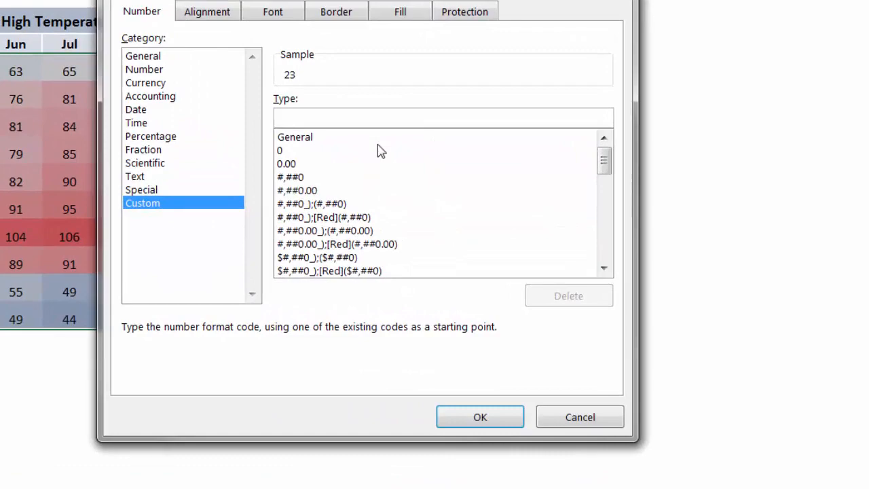
{"action": "type", "text": ";;;"}
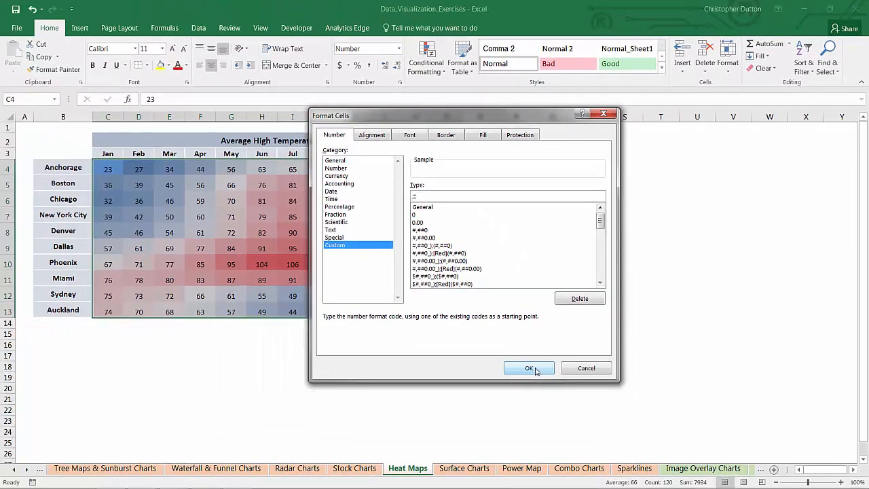
{"action": "left_click", "coordinate": [529, 368]}
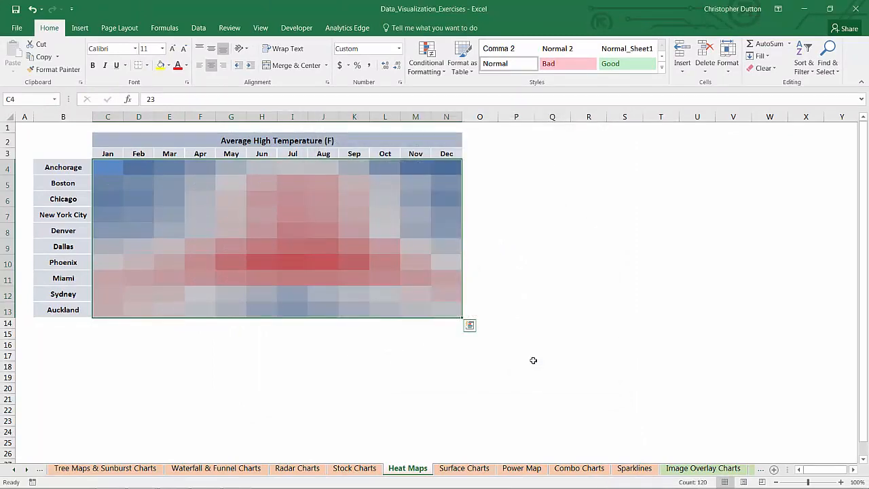
{"action": "left_click", "coordinate": [516, 277]}
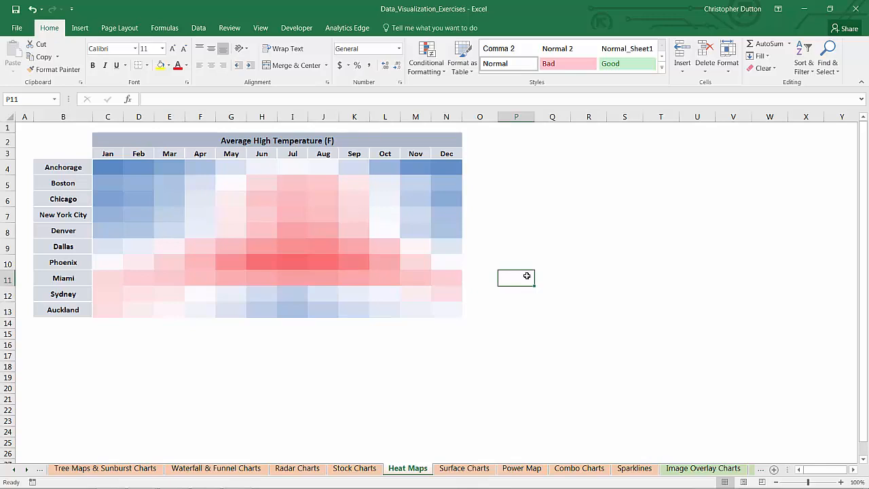
{"action": "mouse_move", "coordinate": [521, 273]}
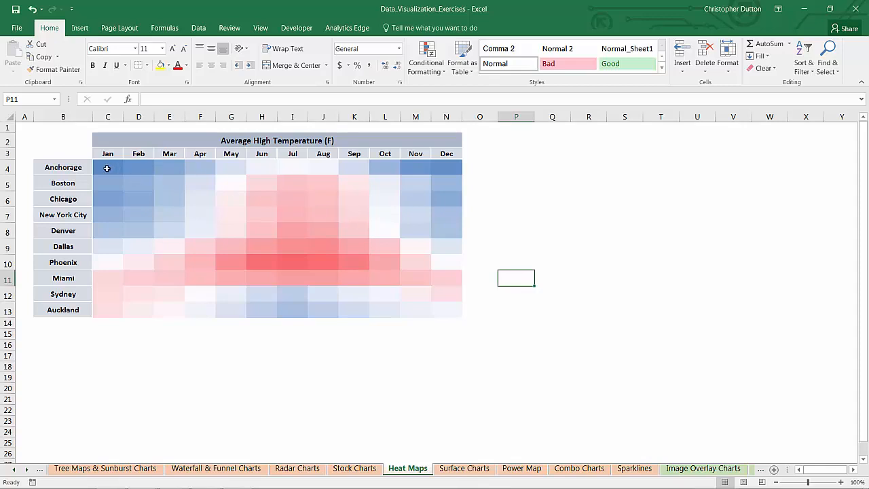
{"action": "left_click_drag", "start_coordinate": [107, 168], "coordinate": [446, 310]}
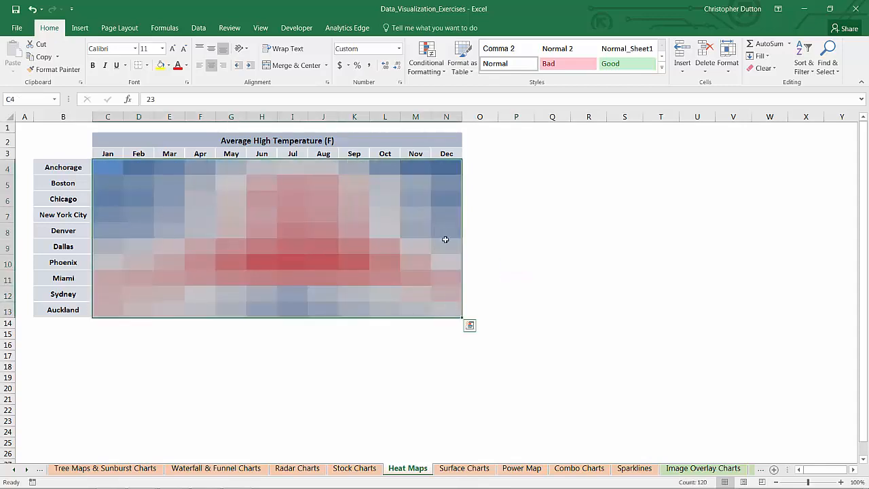
- Edit the colour scale rule's Minimum colour to dark grey and apply it
{"action": "left_click", "coordinate": [425, 58]}
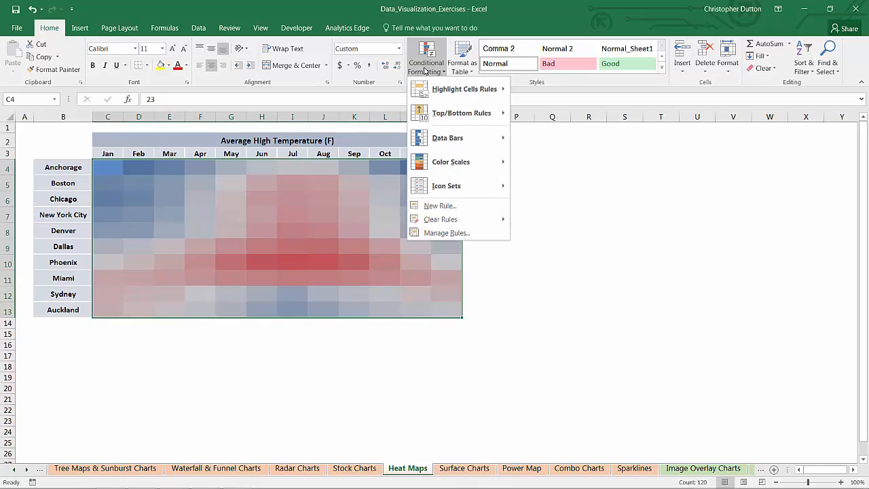
{"action": "mouse_move", "coordinate": [451, 162]}
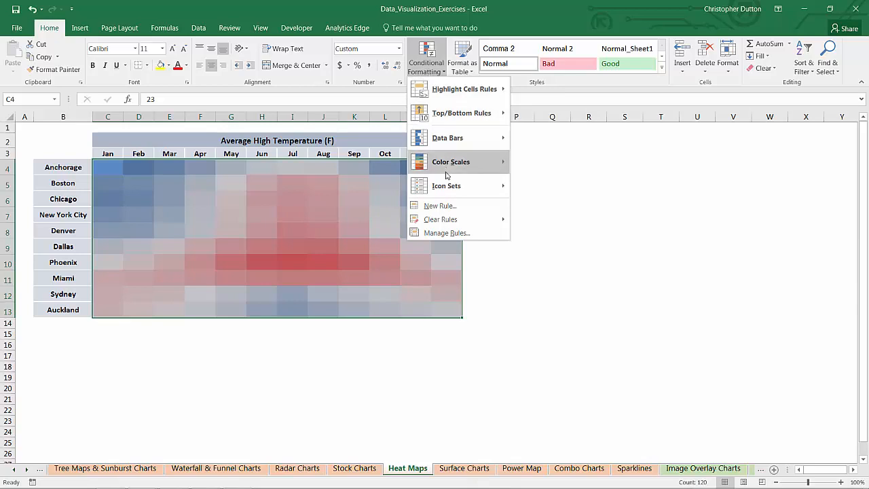
{"action": "left_click", "coordinate": [446, 233]}
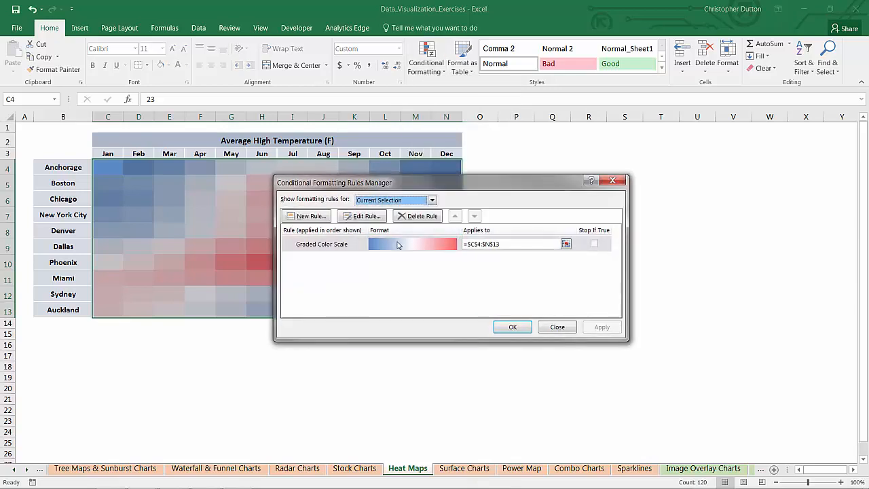
{"action": "left_click", "coordinate": [321, 243]}
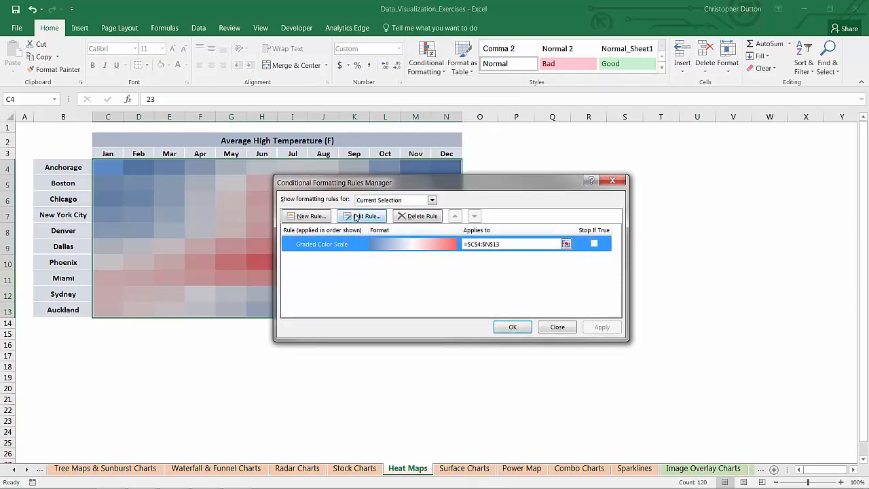
{"action": "left_click", "coordinate": [364, 216]}
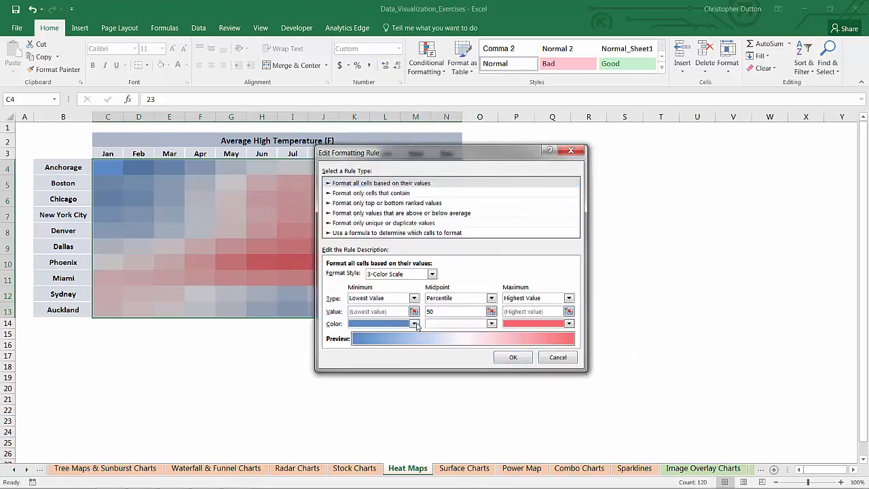
{"action": "left_click", "coordinate": [414, 323]}
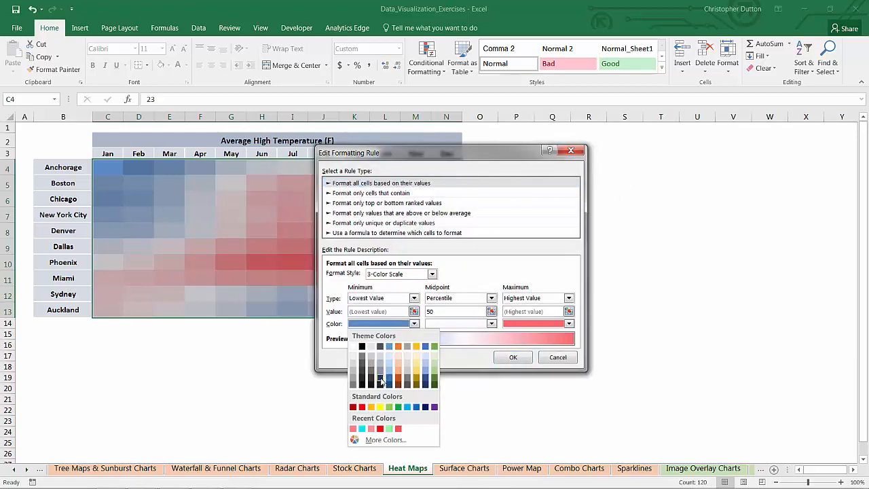
{"action": "left_click", "coordinate": [381, 380]}
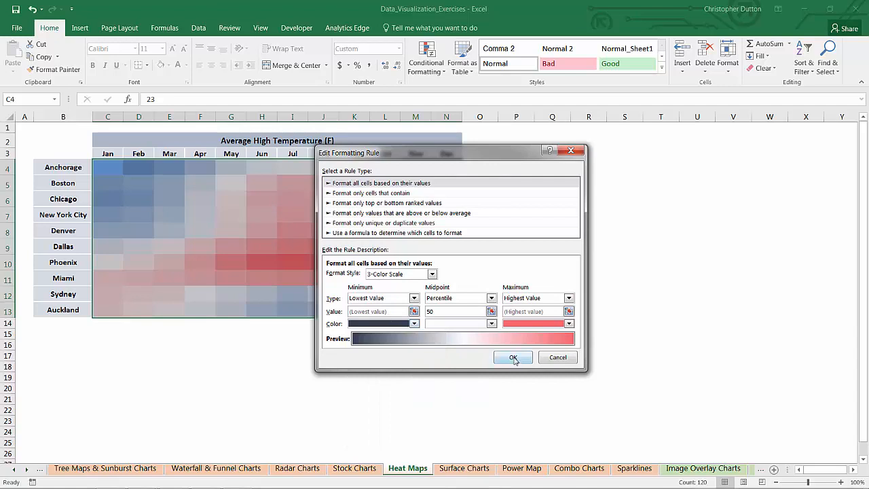
{"action": "left_click", "coordinate": [512, 357]}
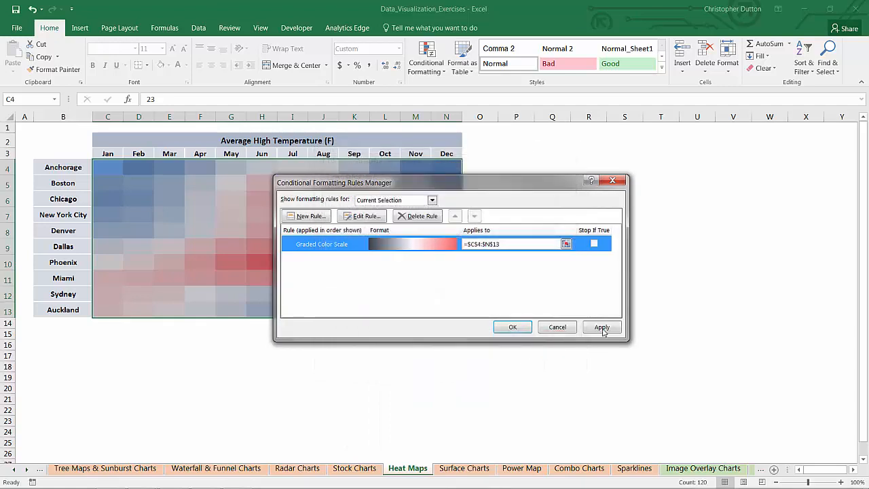
{"action": "left_click", "coordinate": [602, 327]}
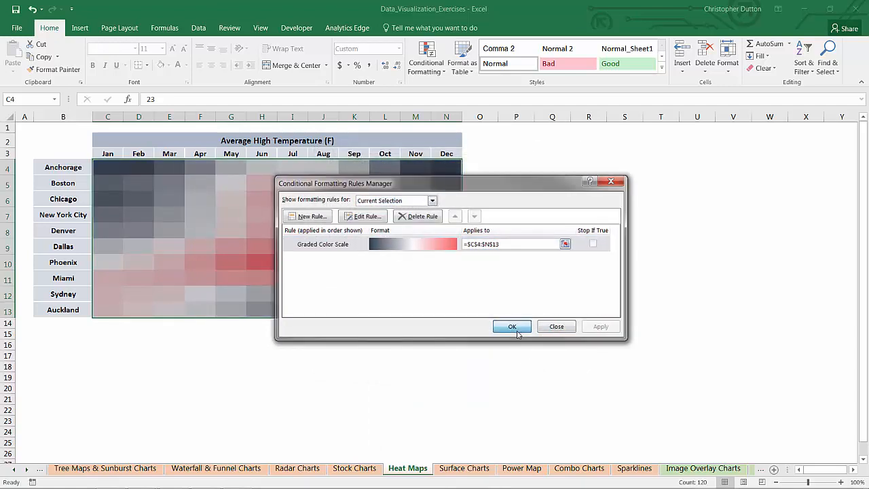
{"action": "left_click", "coordinate": [512, 327]}
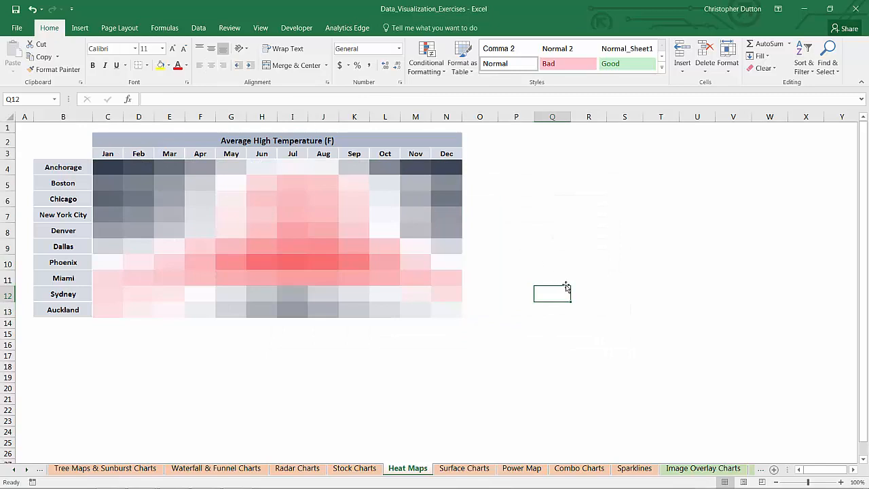